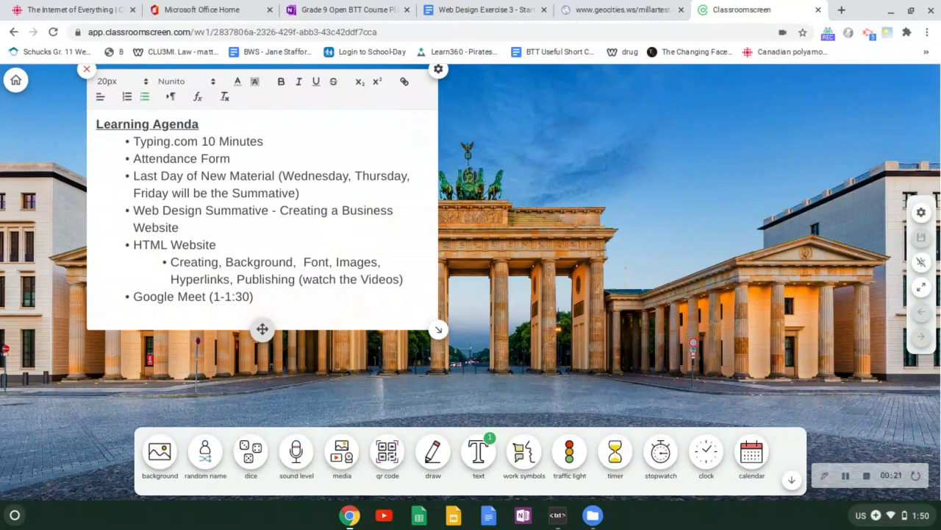
pyautogui.moveTo(478, 303)
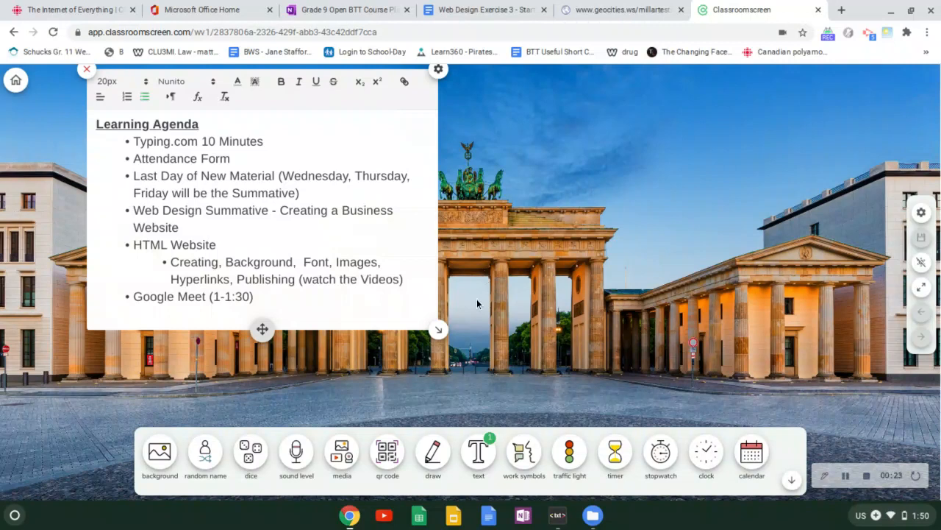